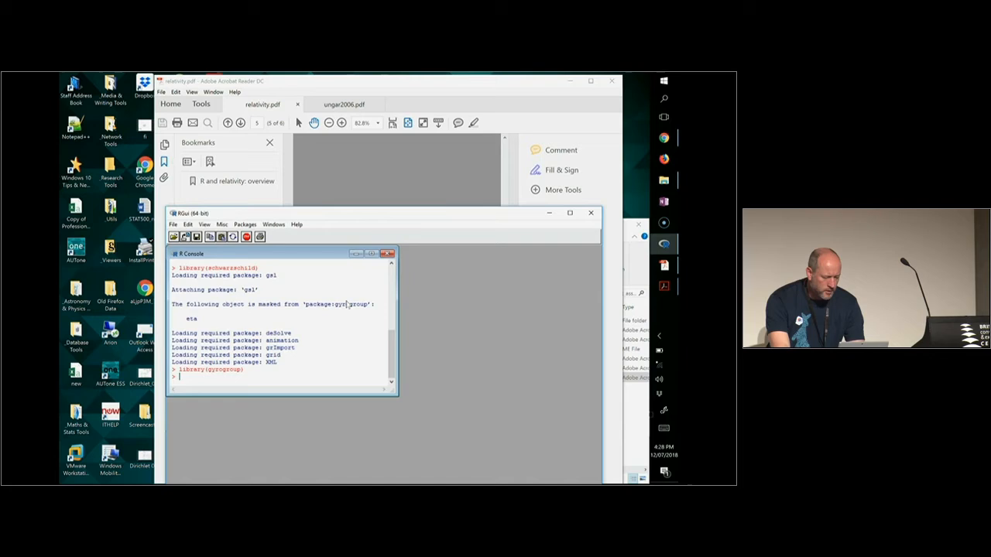
- After 3vel() errors, create x = as.3vel(c(0.3,0.5,0.8)) and print x
type("3vel(c(0.3,0.5,0.8))")
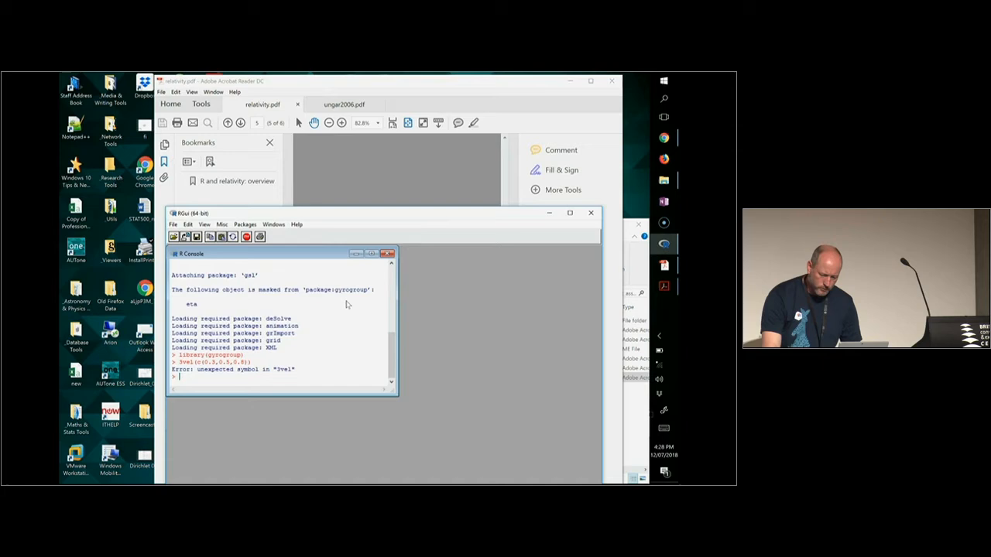
type("as.3vel(c(0.3,0.5,0.8))")
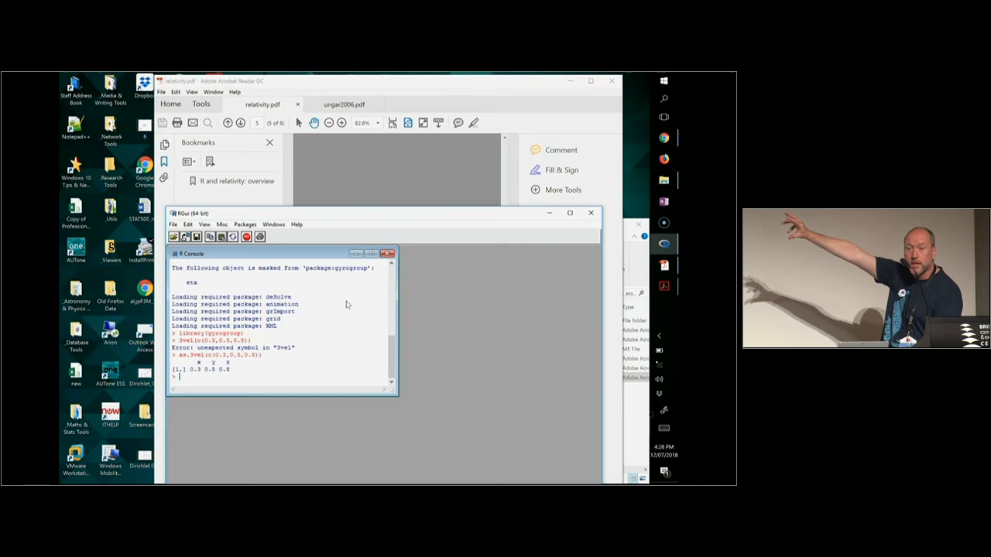
type("x")
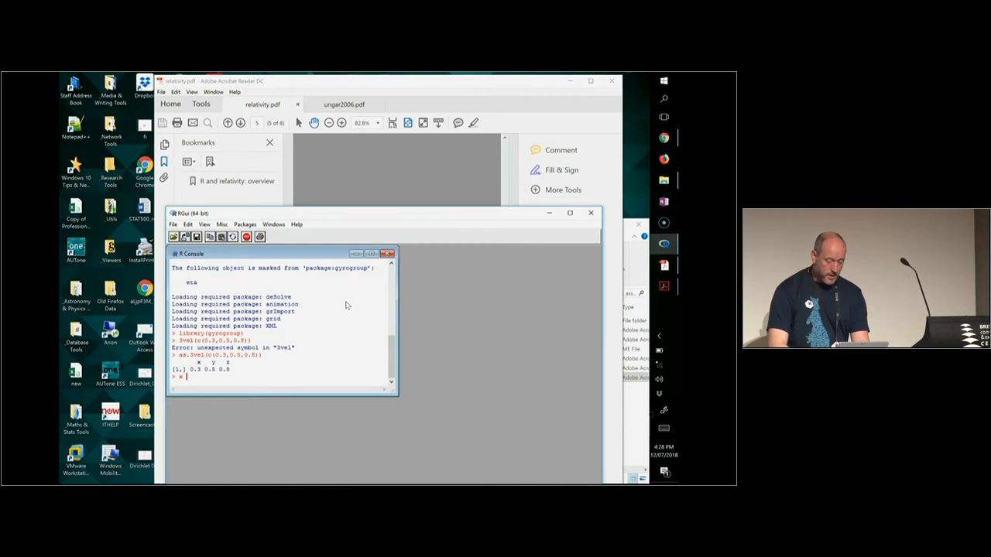
- Set x to ten random three-velocities and y to (0.3, 0.5, 0.8), then print x+y and y+x
type("x <- r3vel(10)")
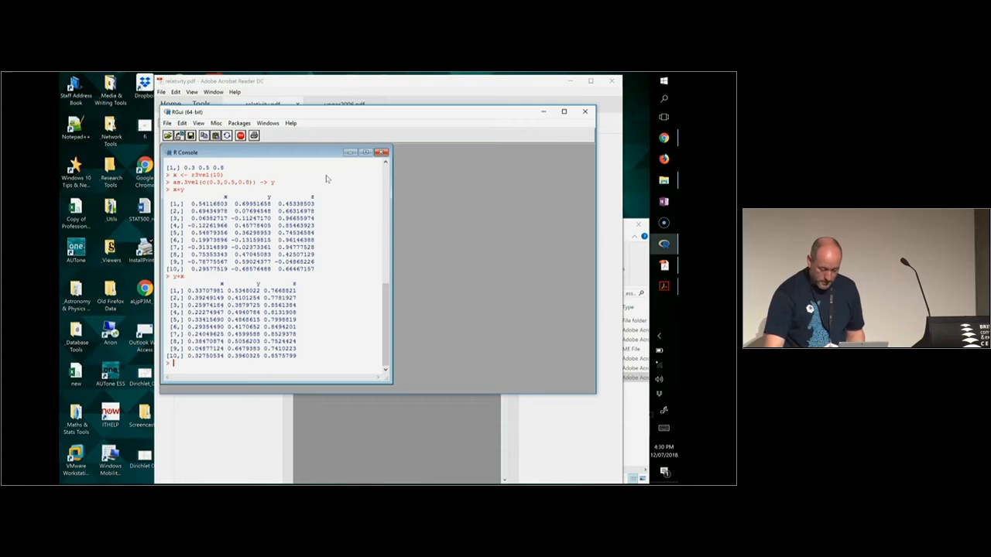
- Create one random velocity z and print x+(y+z) and (x+y)+z
type("x <-")
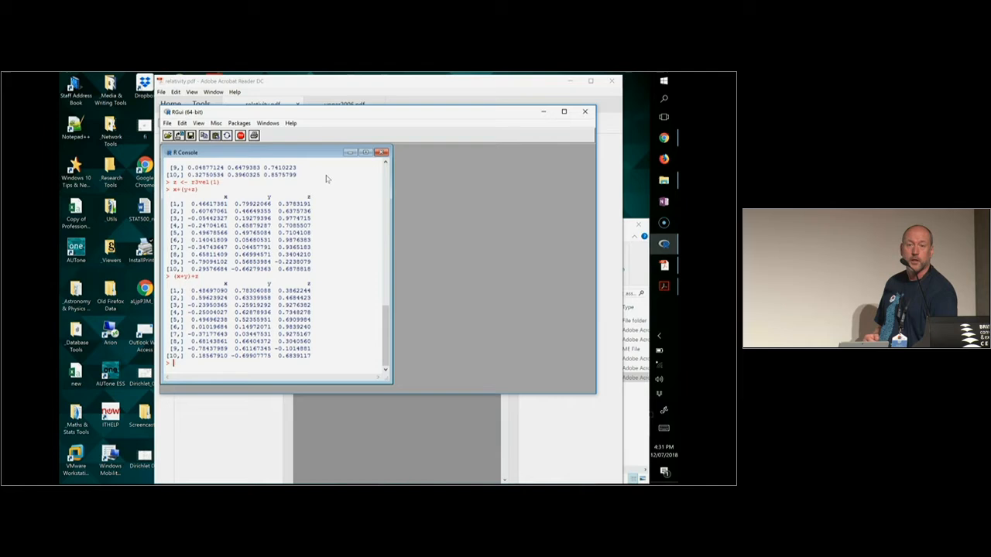
type("vignette(\"")
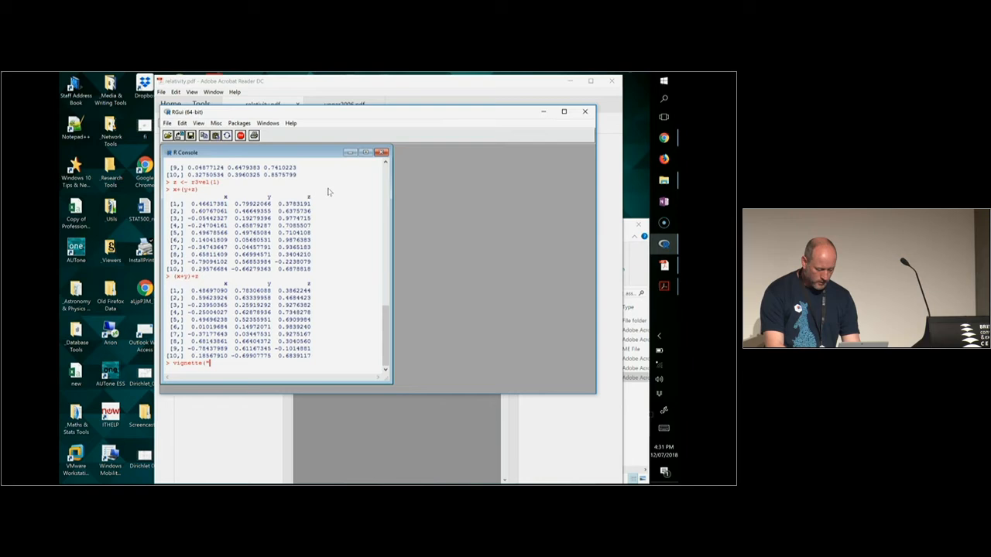
- Open the commutative_associative vignette and scroll to the 'Failure of associative property' plot
type("commutative_a")
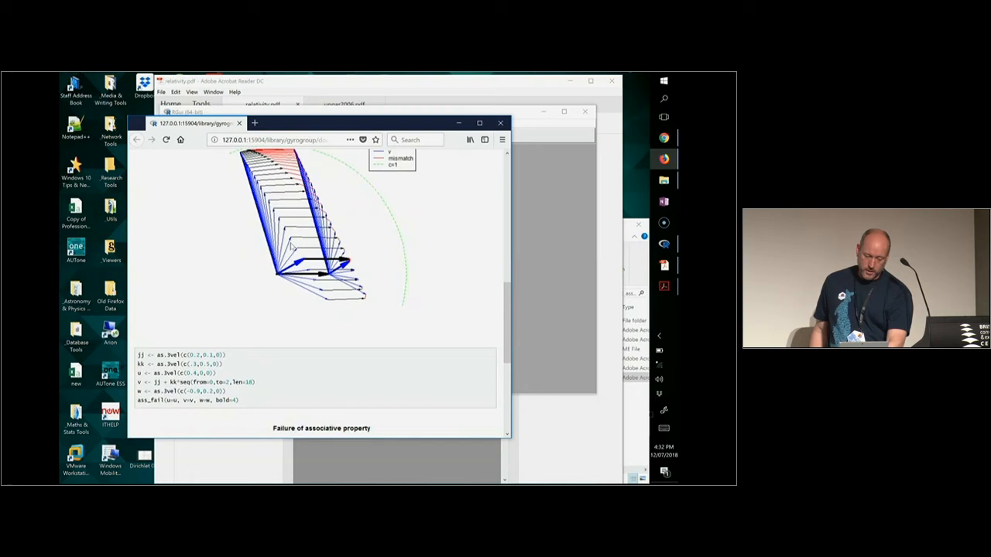
scroll("down", 3)
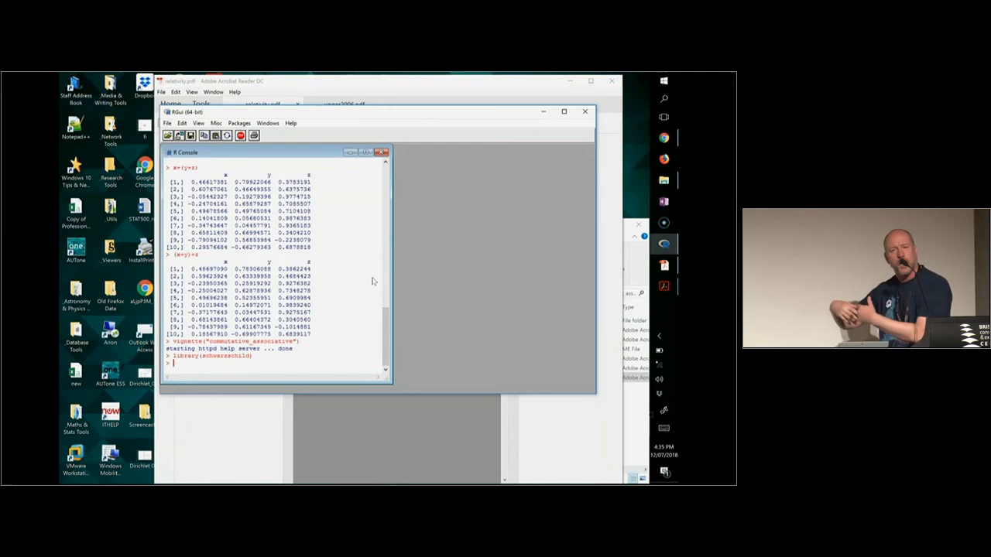
- Evaluate x+(y+z) and (x+y)+z, then load the schwarzschild package with library(schwarzschild)
key("Return")
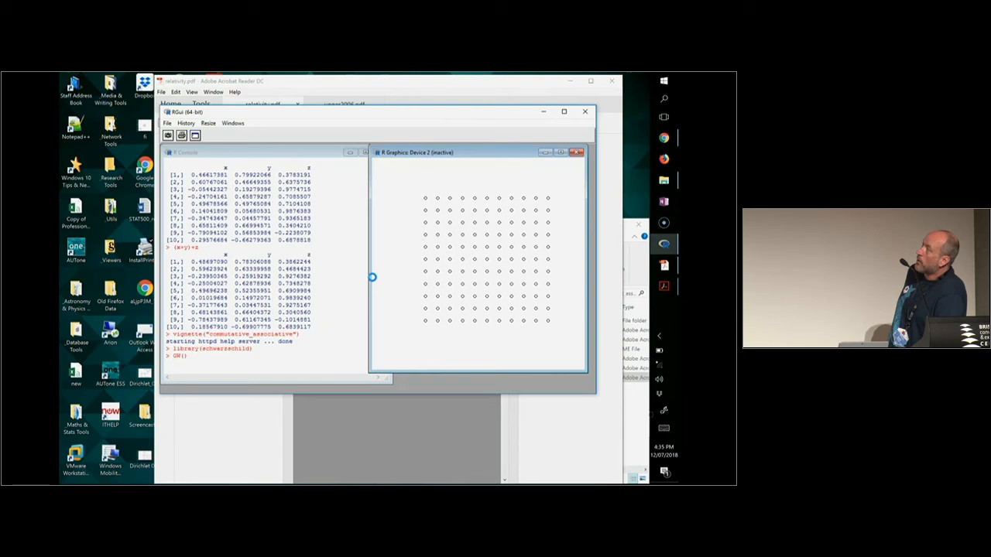
- Run GW() to play the gravitational wave animation as a point grid in R Graphics
left_click(469, 152)
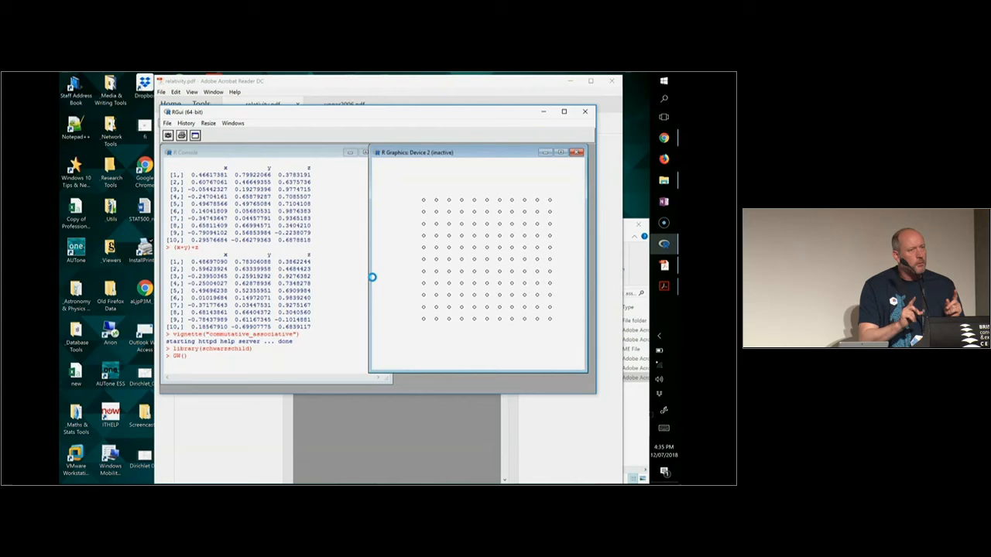
left_click(476, 152)
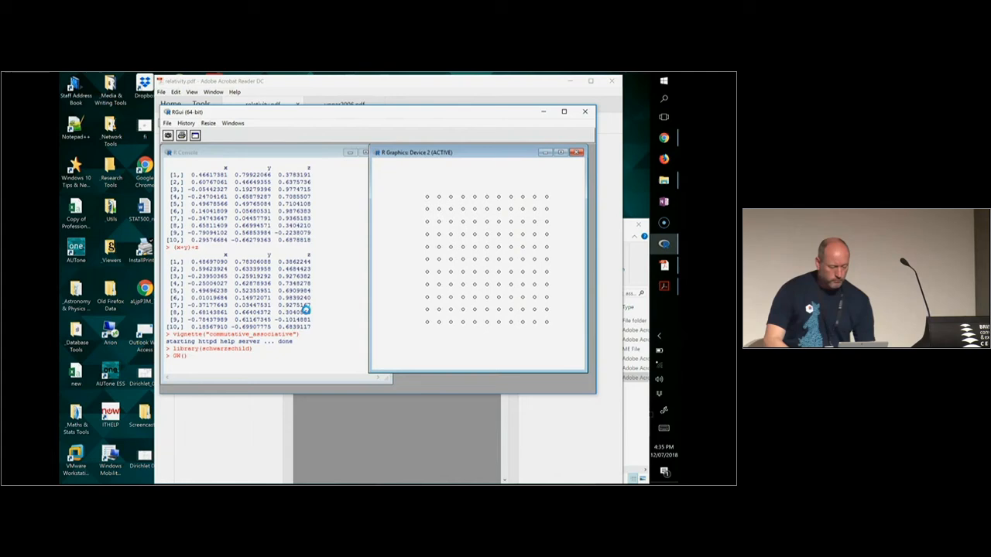
type("schwarzschild(")
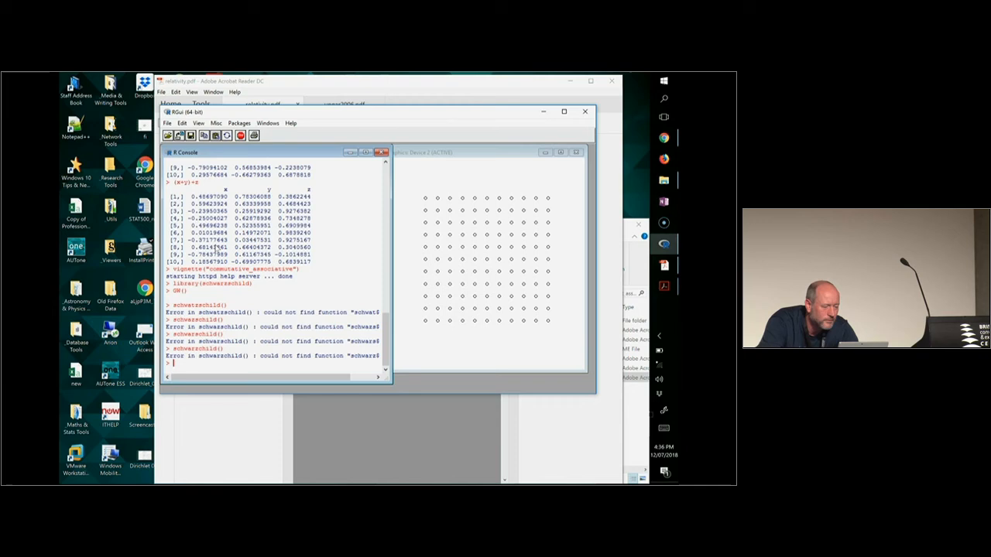
- Run a correctly spelled schwarzschild() to plot the spacetime diagram with light rays and horizon
key("Return")
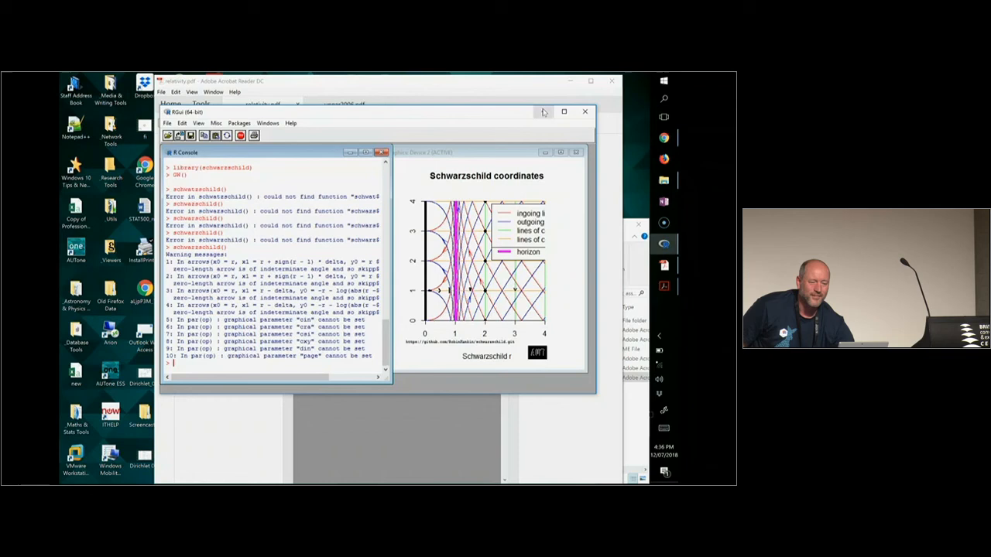